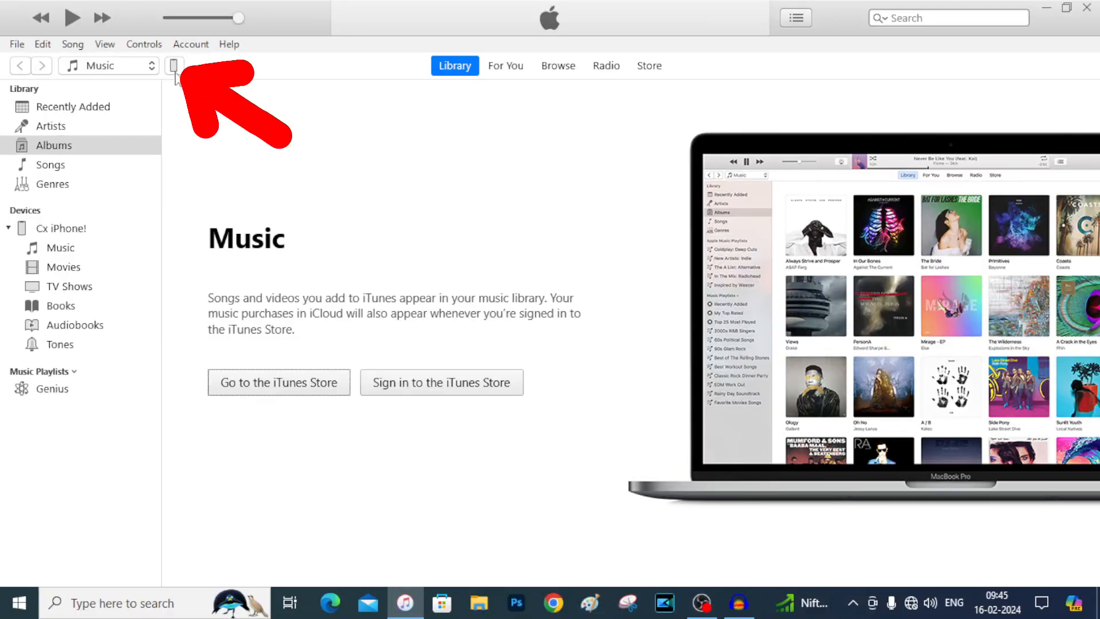
Show the connected iPhone 11's Summary page in place of the music library.
left_click(173, 65)
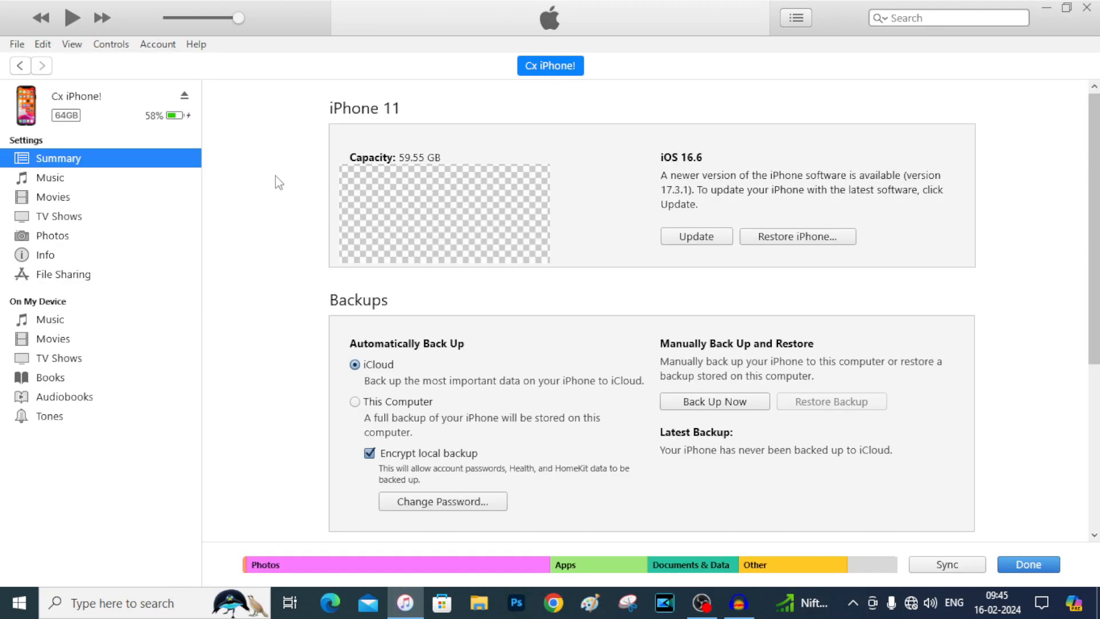
mouse_move(296, 228)
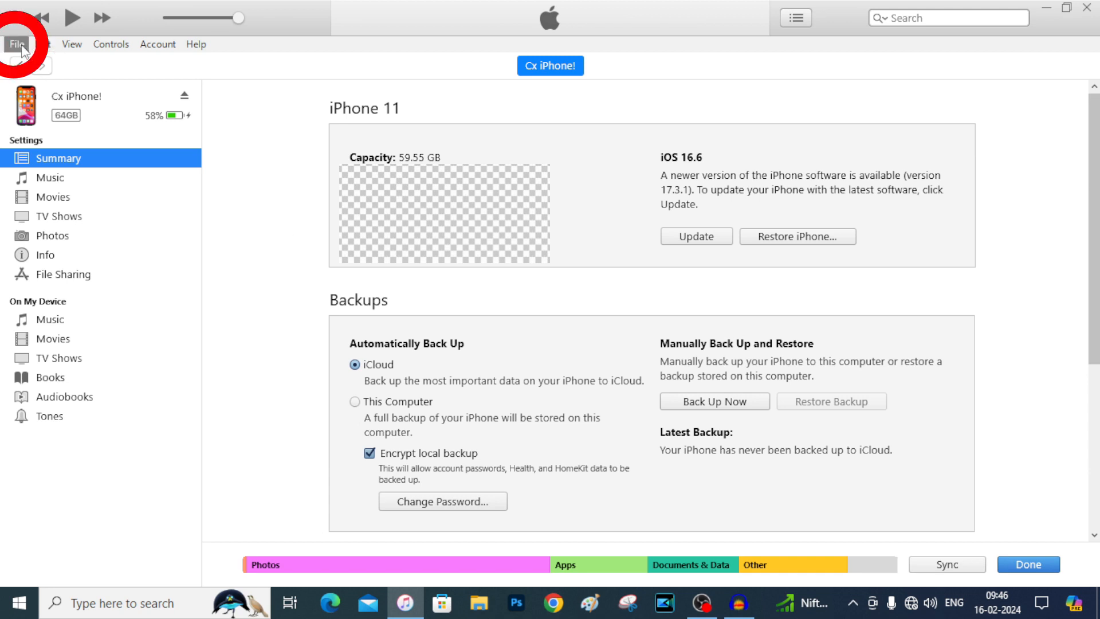
Add the '1.5GB video' file from the Desktop to the iTunes library.
left_click(17, 44)
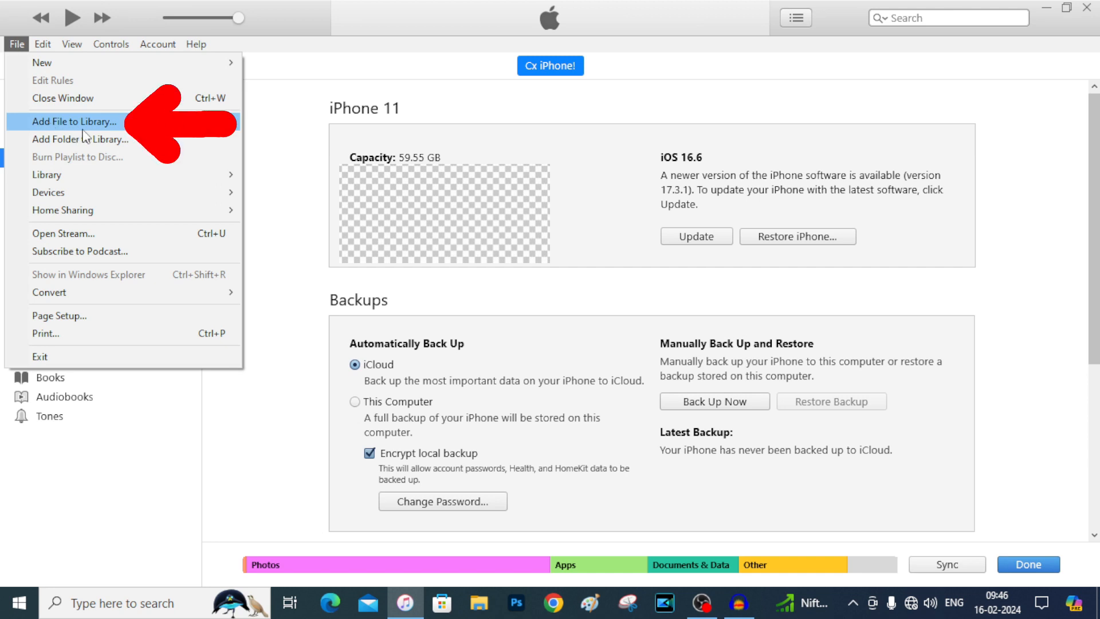
left_click(73, 122)
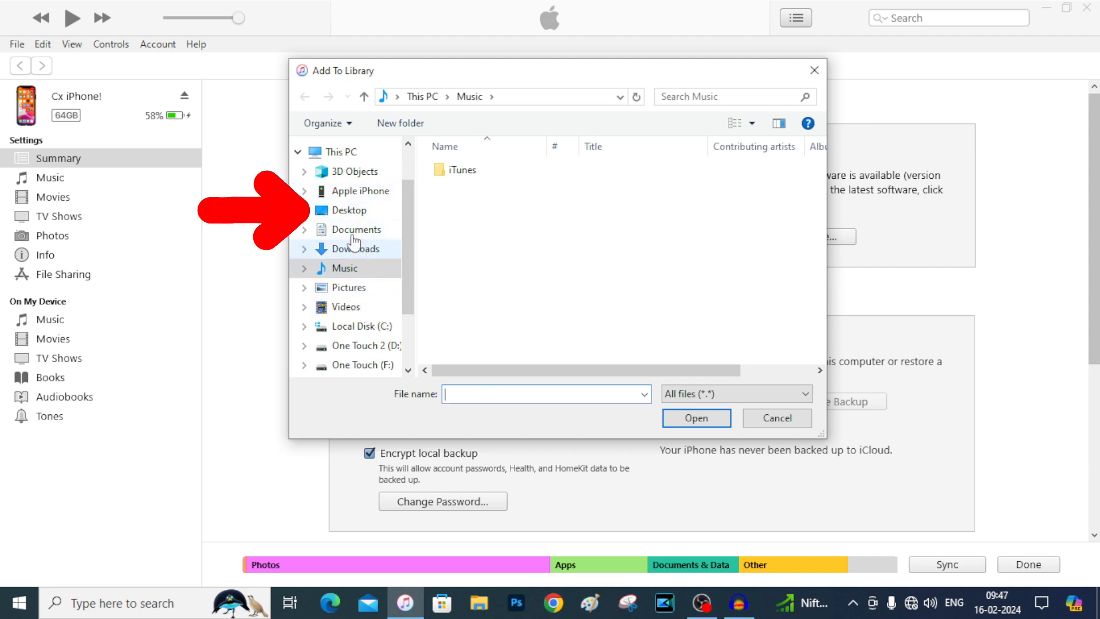
left_click(349, 210)
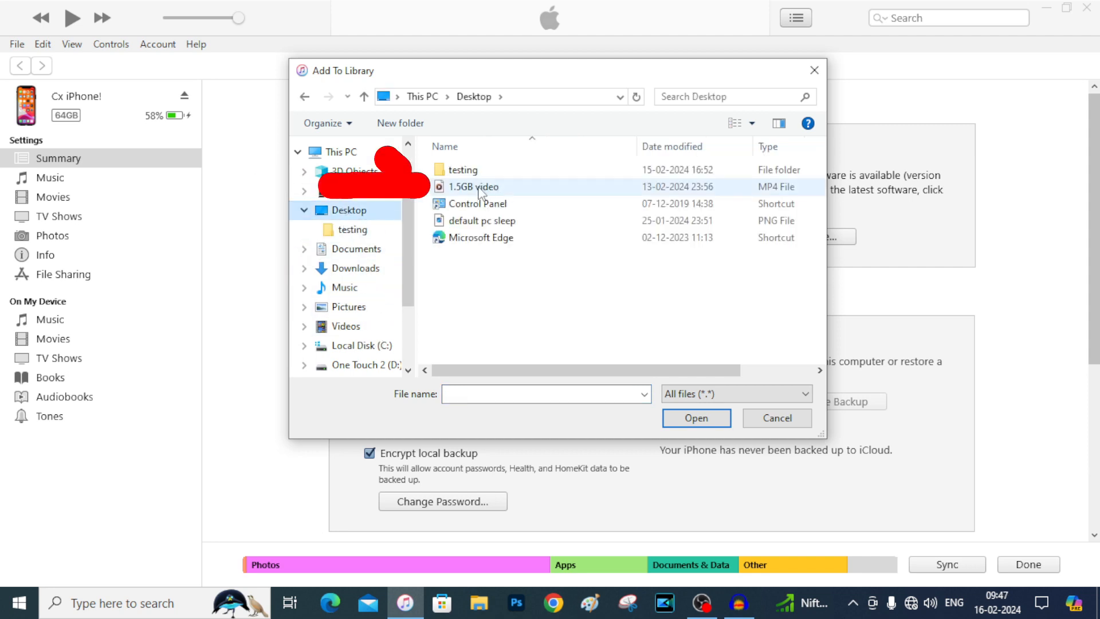
mouse_move(476, 189)
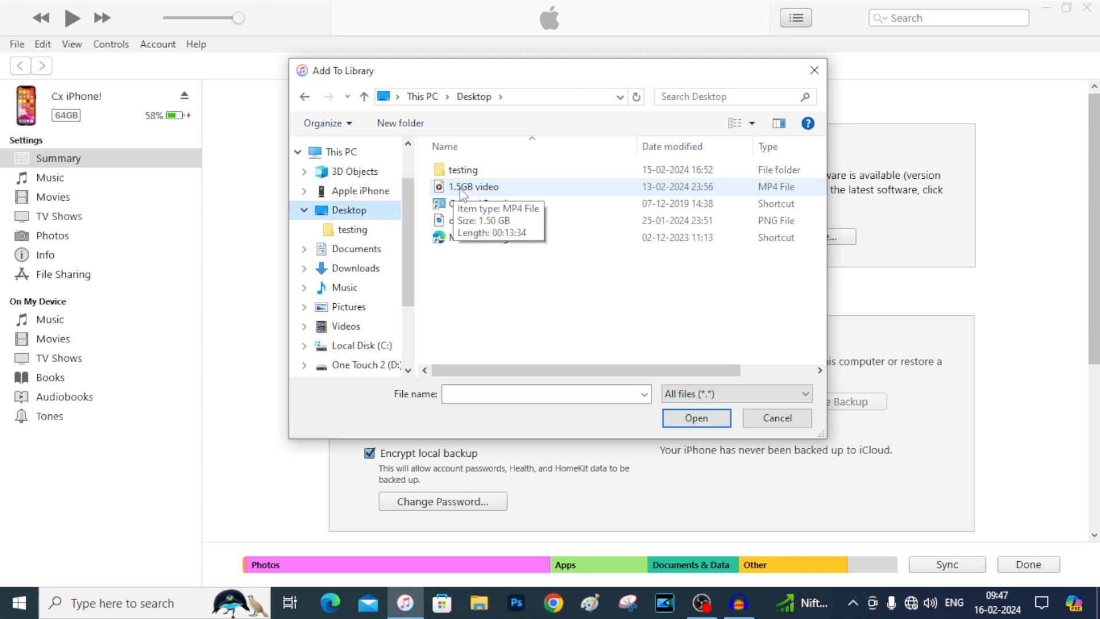
left_click(480, 187)
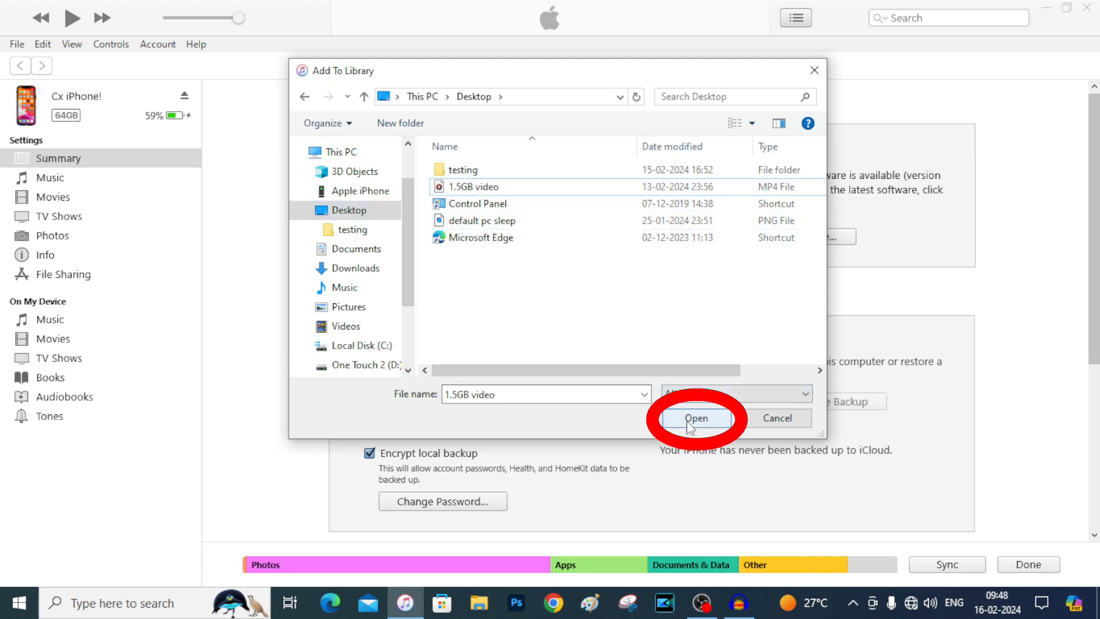
left_click(696, 419)
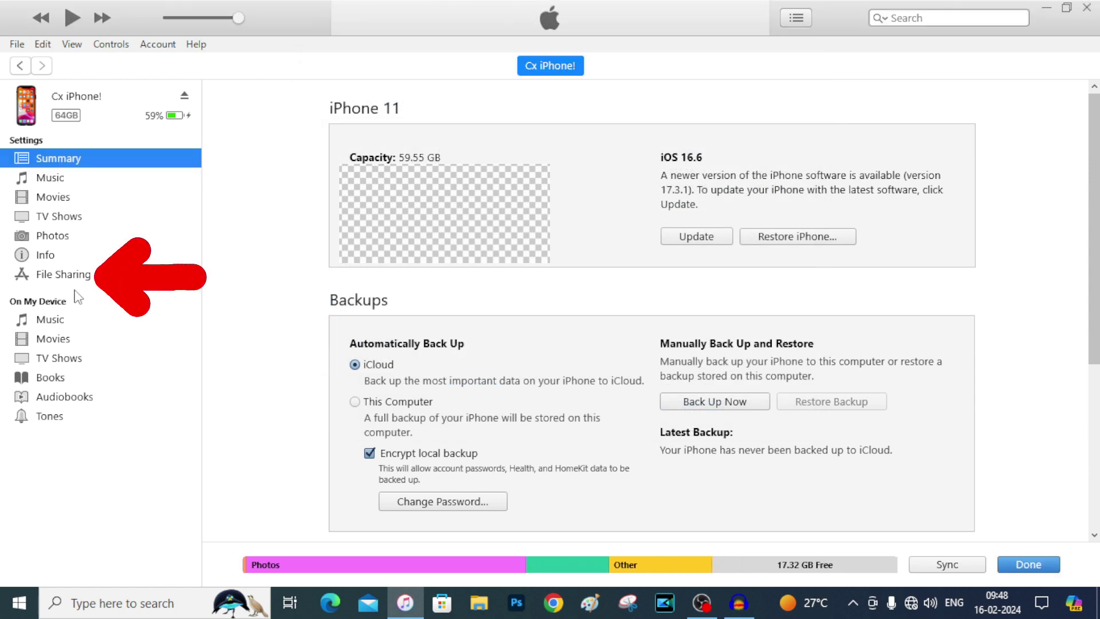
Show Chrome's empty documents list on the iPhone's File Sharing page.
left_click(62, 274)
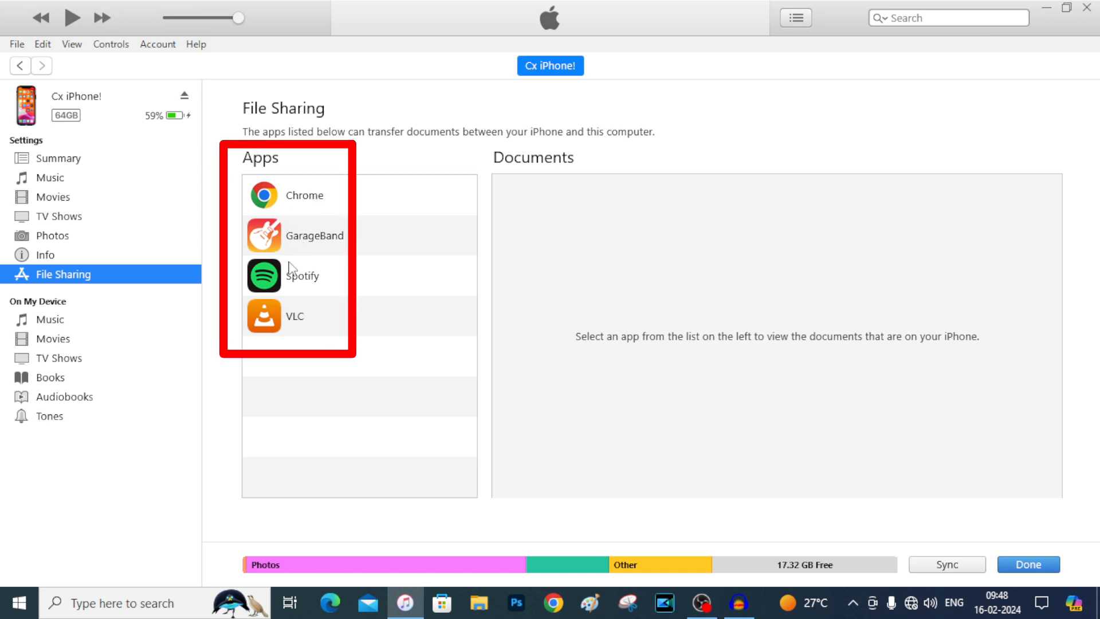
mouse_move(308, 242)
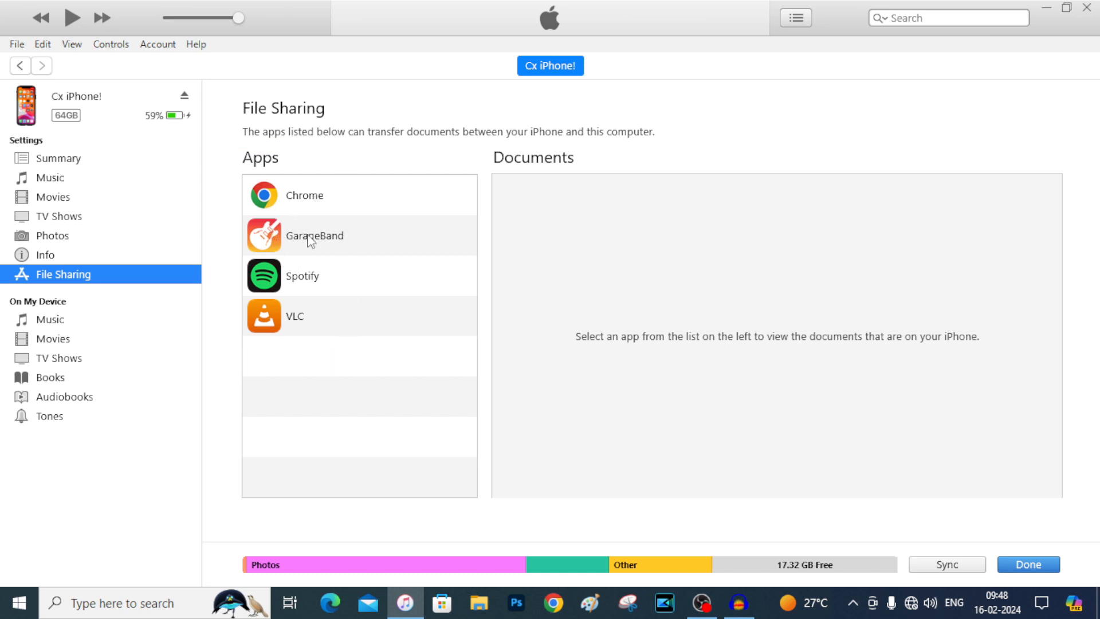
mouse_move(346, 264)
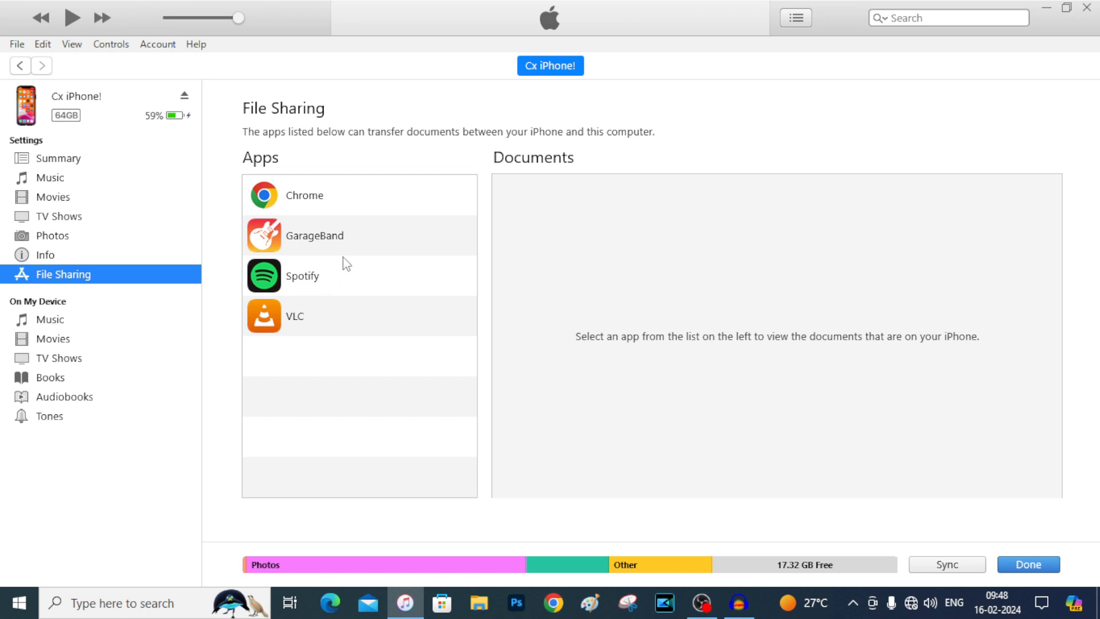
mouse_move(270, 204)
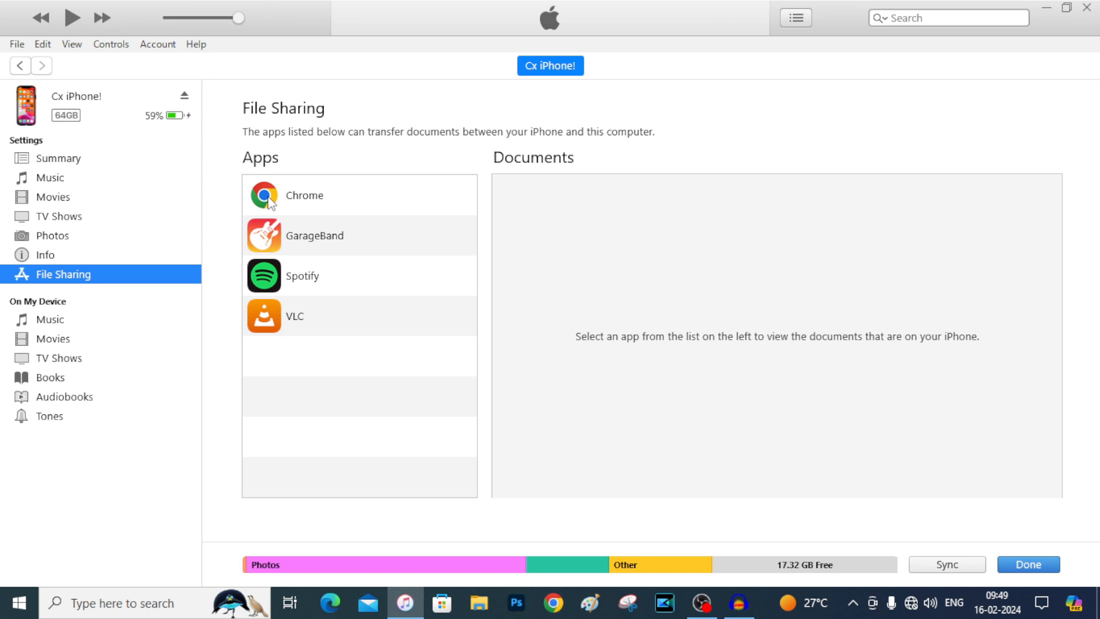
mouse_move(289, 206)
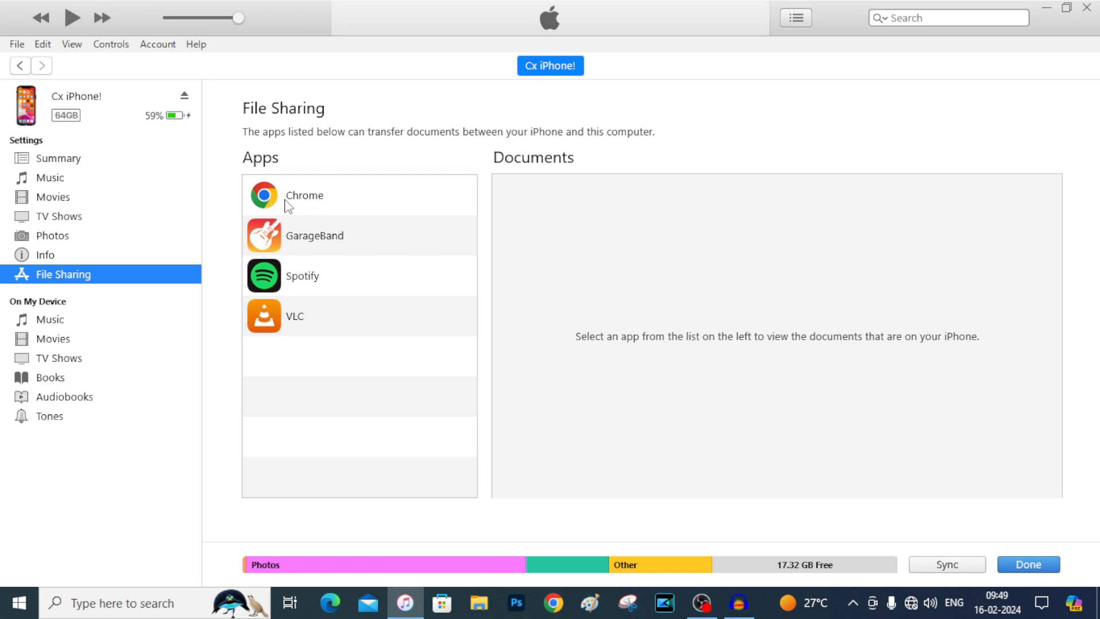
mouse_move(340, 212)
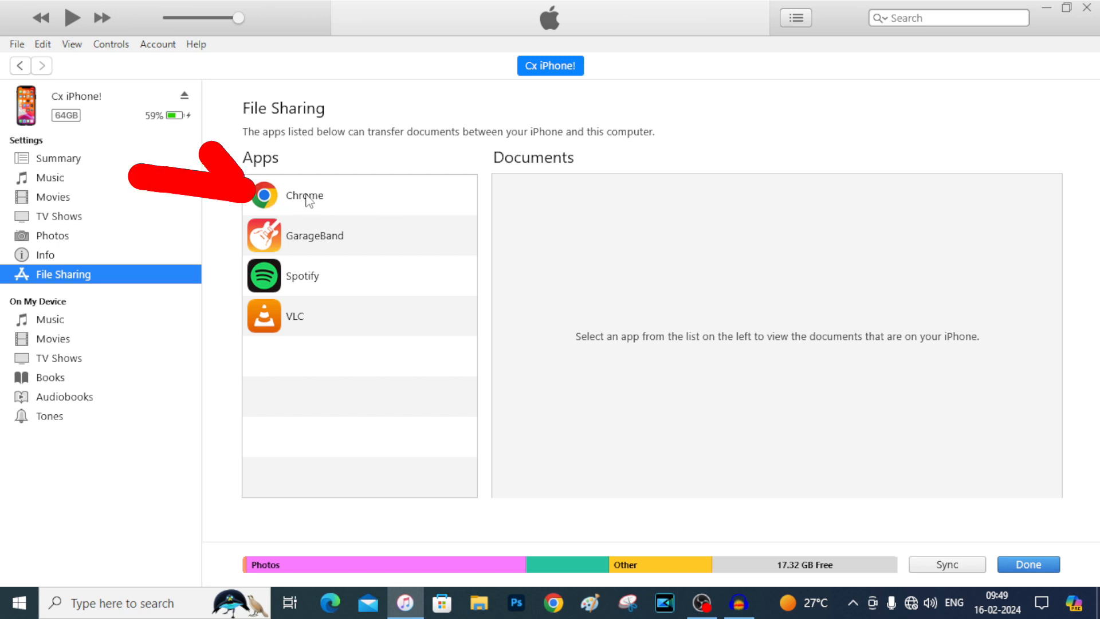
left_click(304, 195)
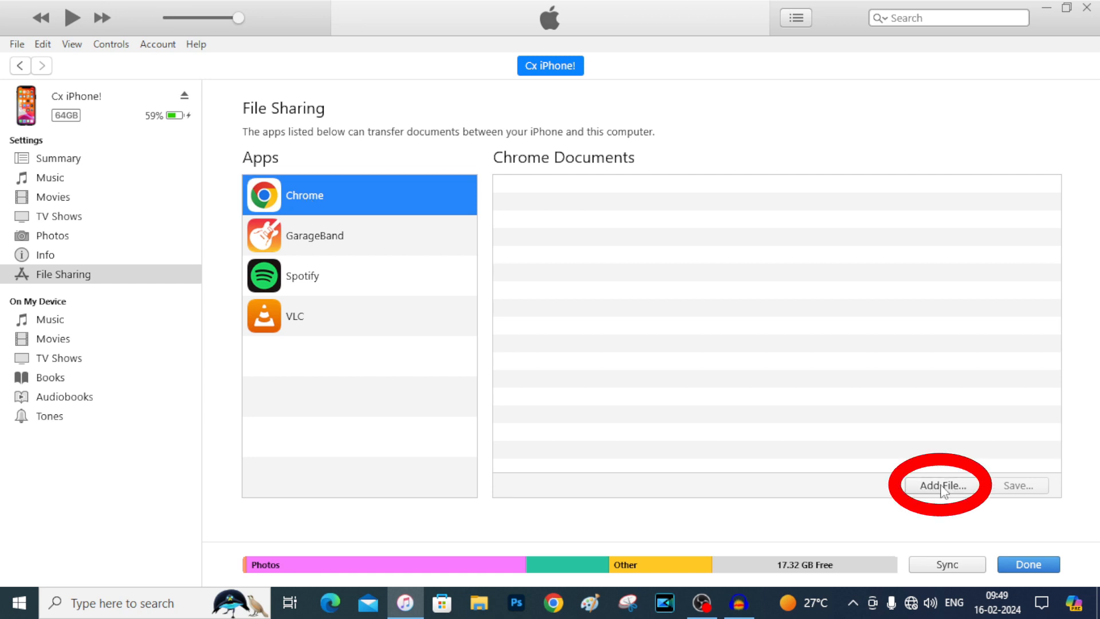
Copy '1.5GB video.mp4' from the Desktop into Chrome's documents on the iPhone.
left_click(943, 485)
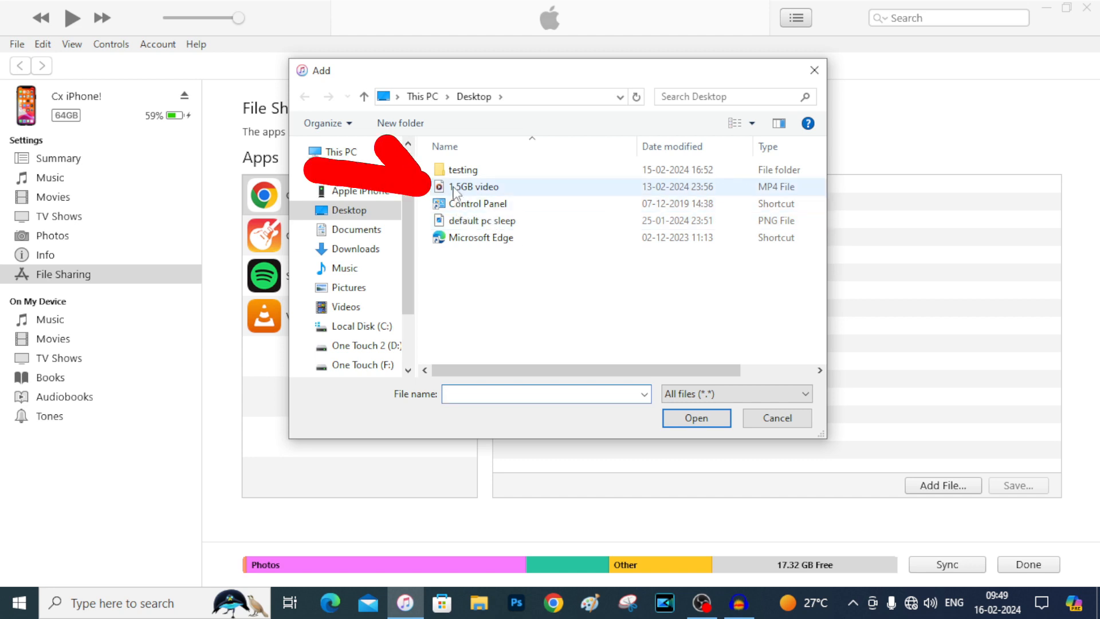
left_click(475, 187)
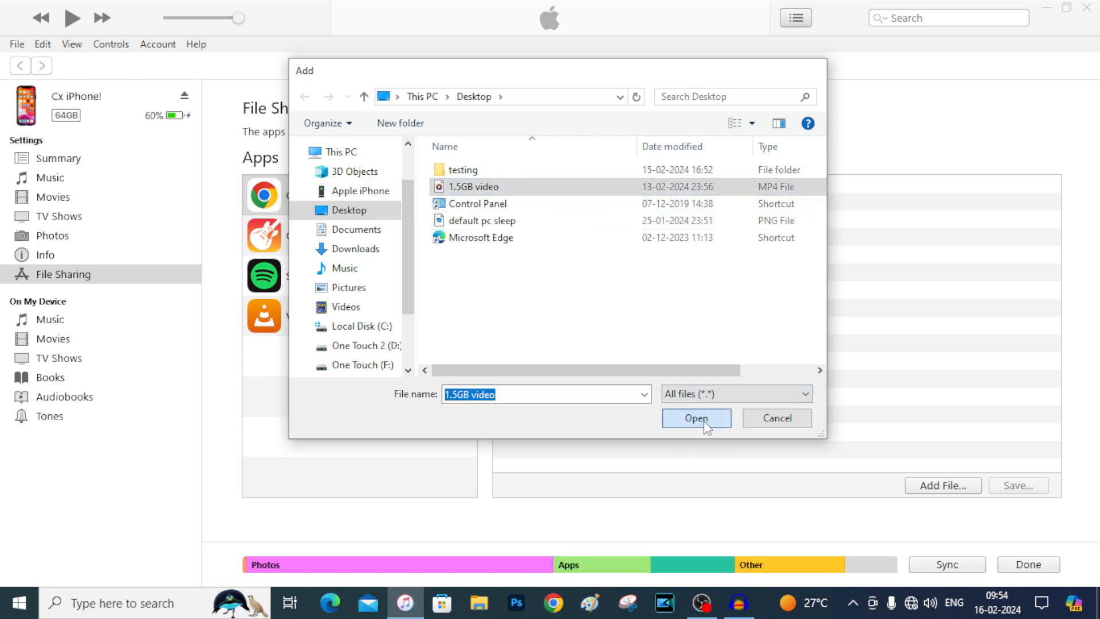
left_click(696, 418)
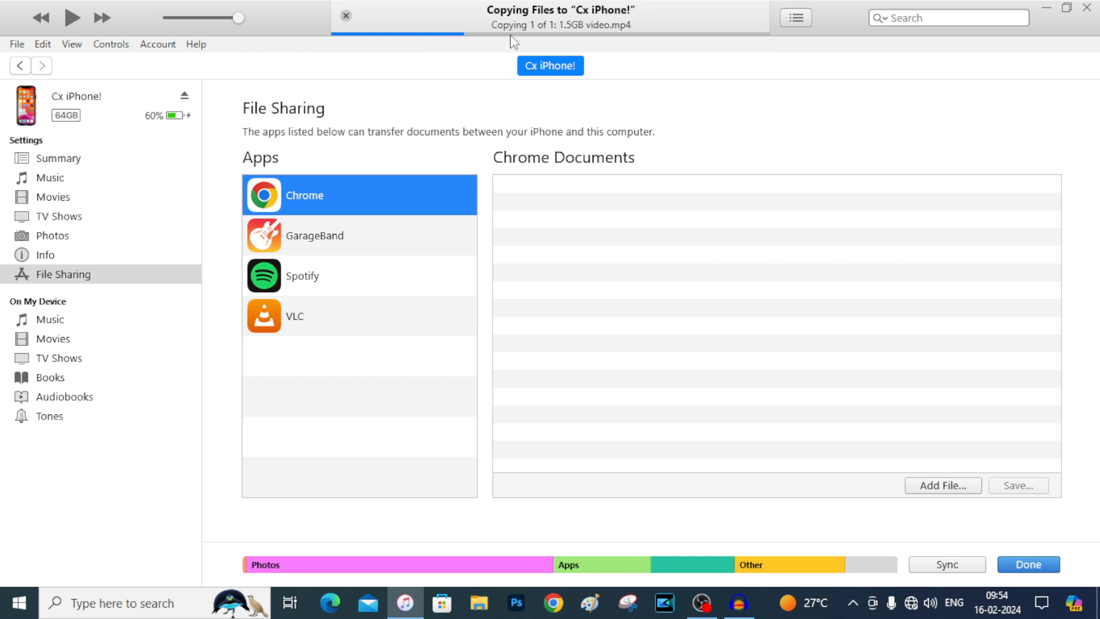
mouse_move(475, 45)
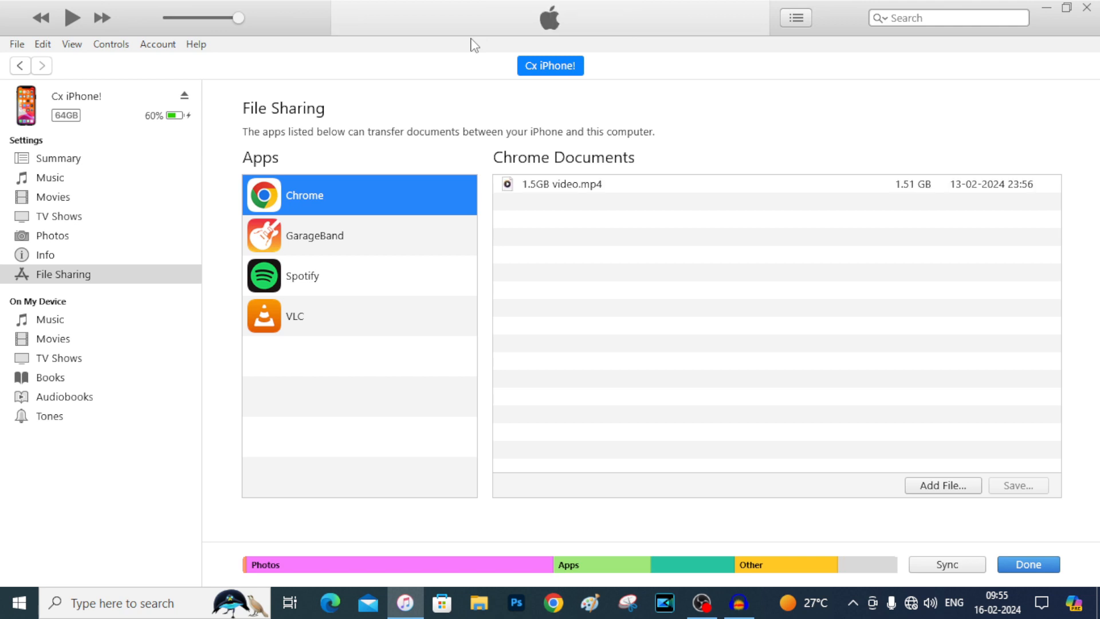
mouse_move(642, 201)
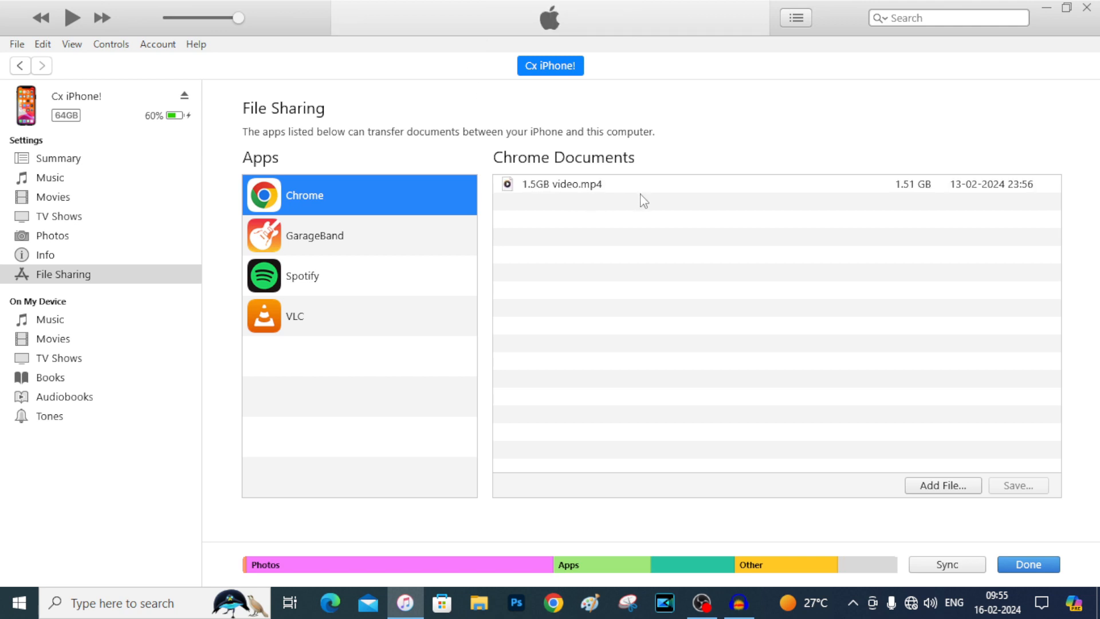
mouse_move(540, 200)
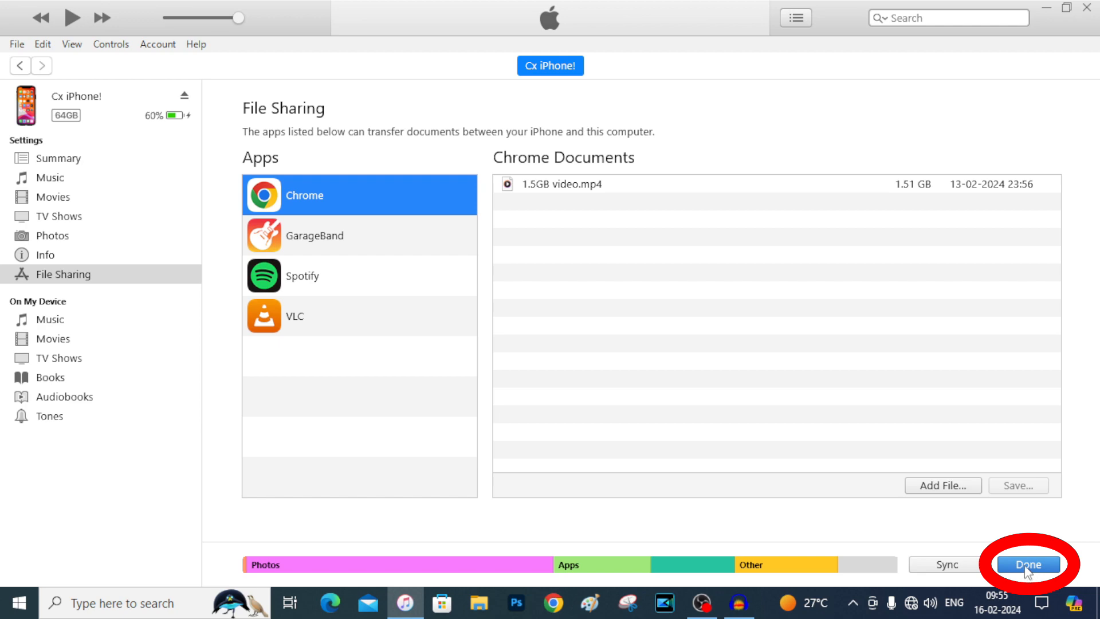
Finish in iTunes, then reach the Chrome folder under On My iPhone in the Files app.
left_click(1027, 564)
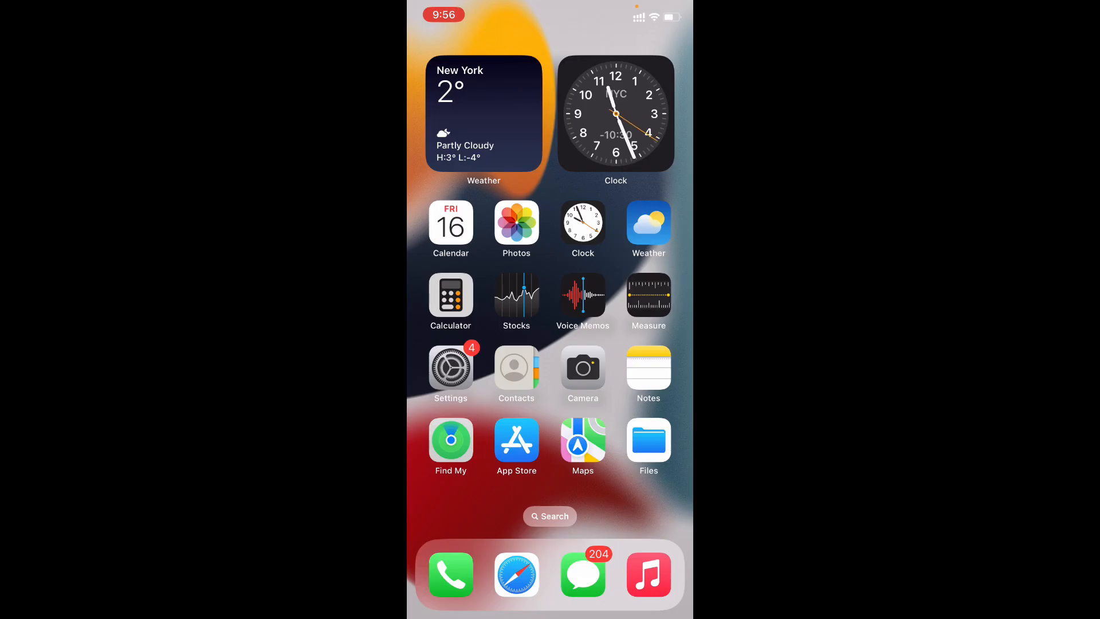
left_click(647, 443)
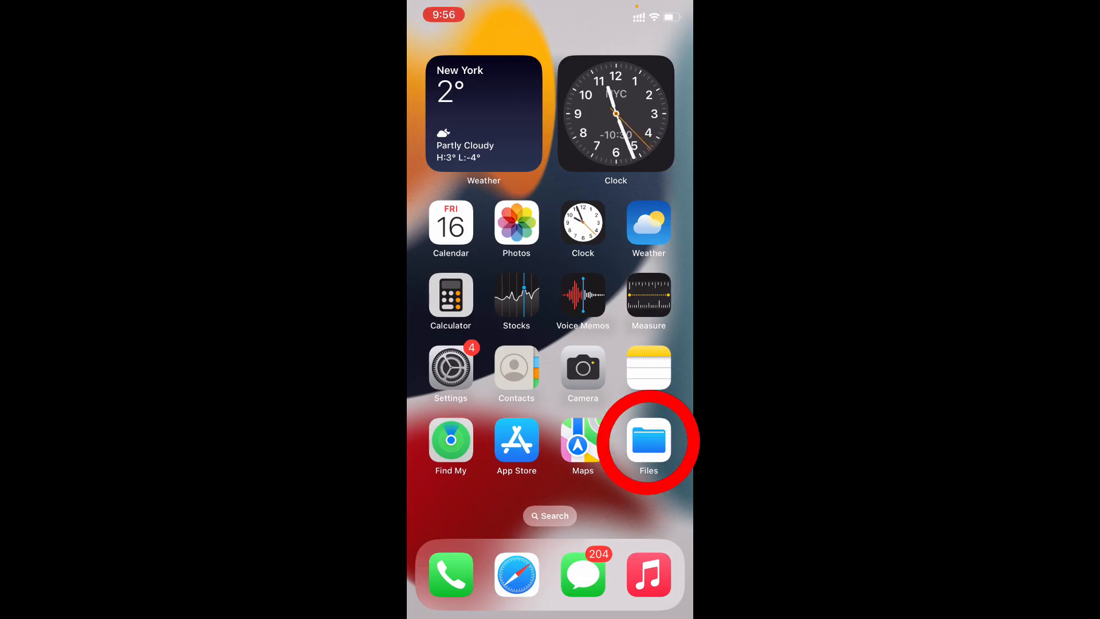
left_click(647, 440)
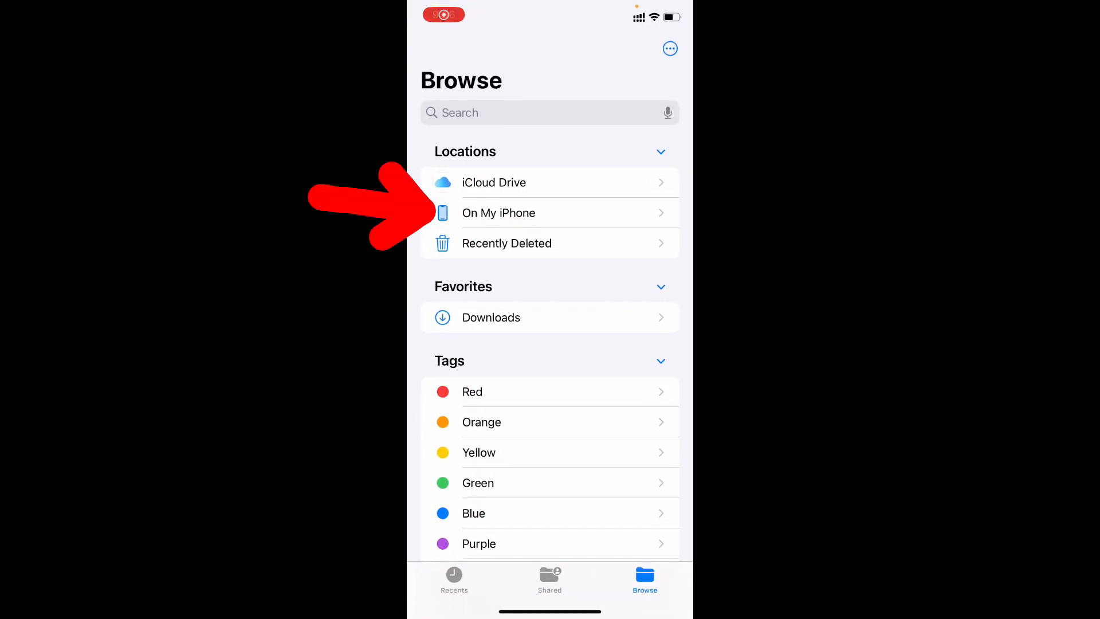
left_click(498, 213)
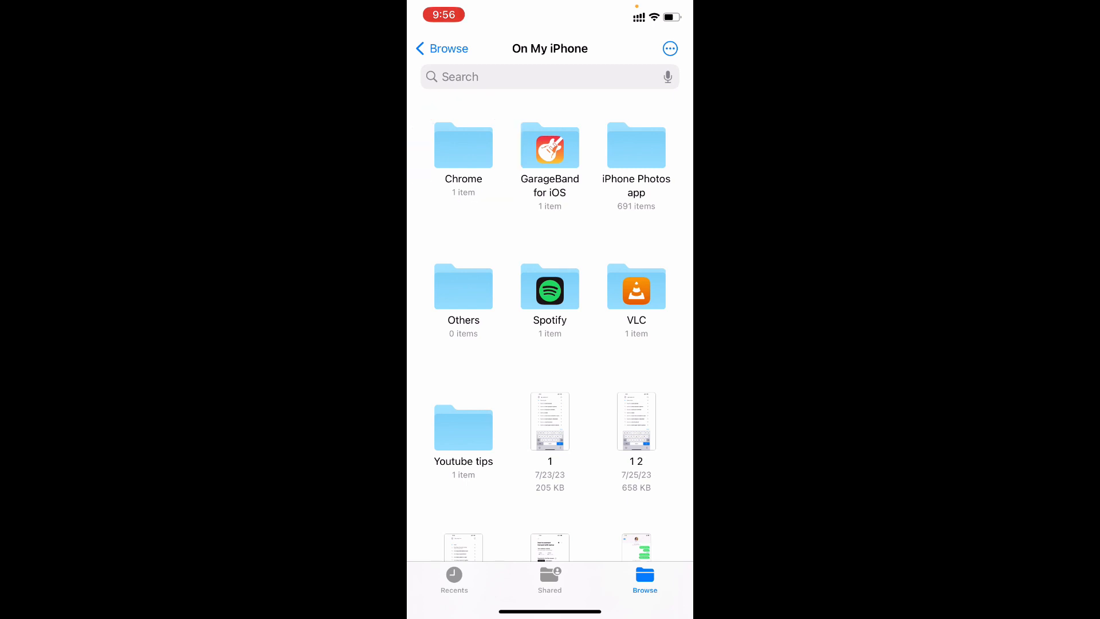
left_click(463, 145)
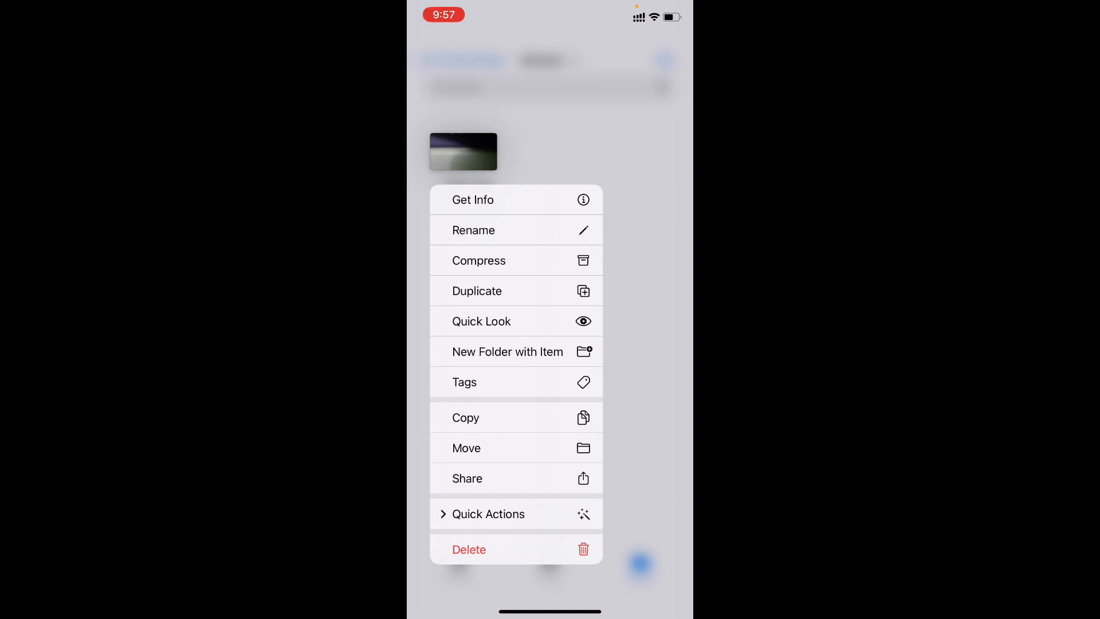
Save the 1.5GB video from Files to the photo library via Save Video.
left_click(466, 478)
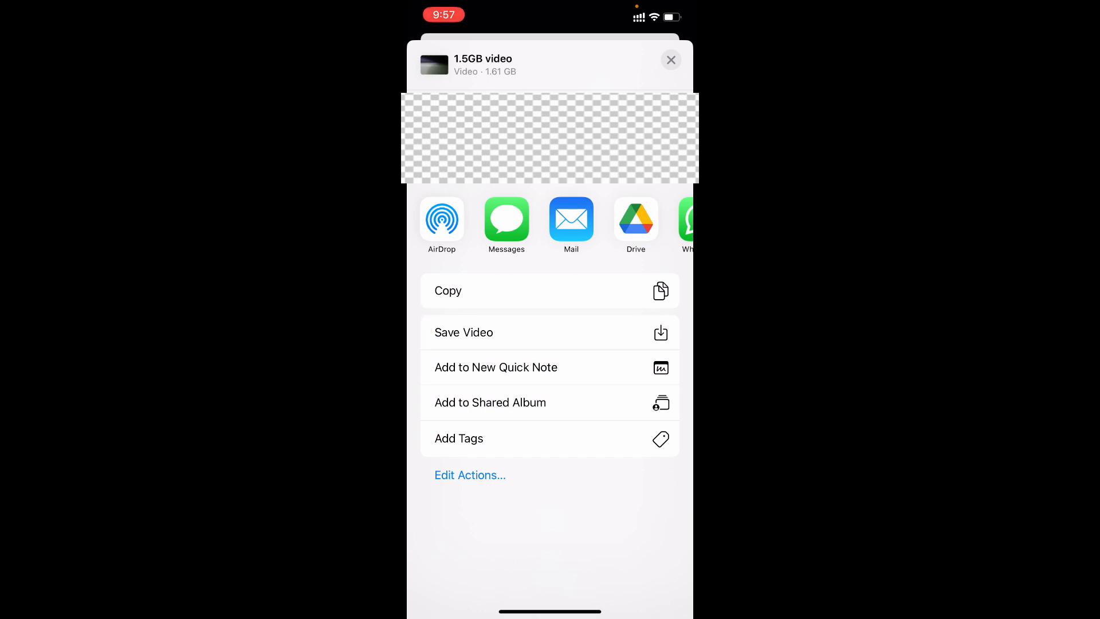
left_click(670, 60)
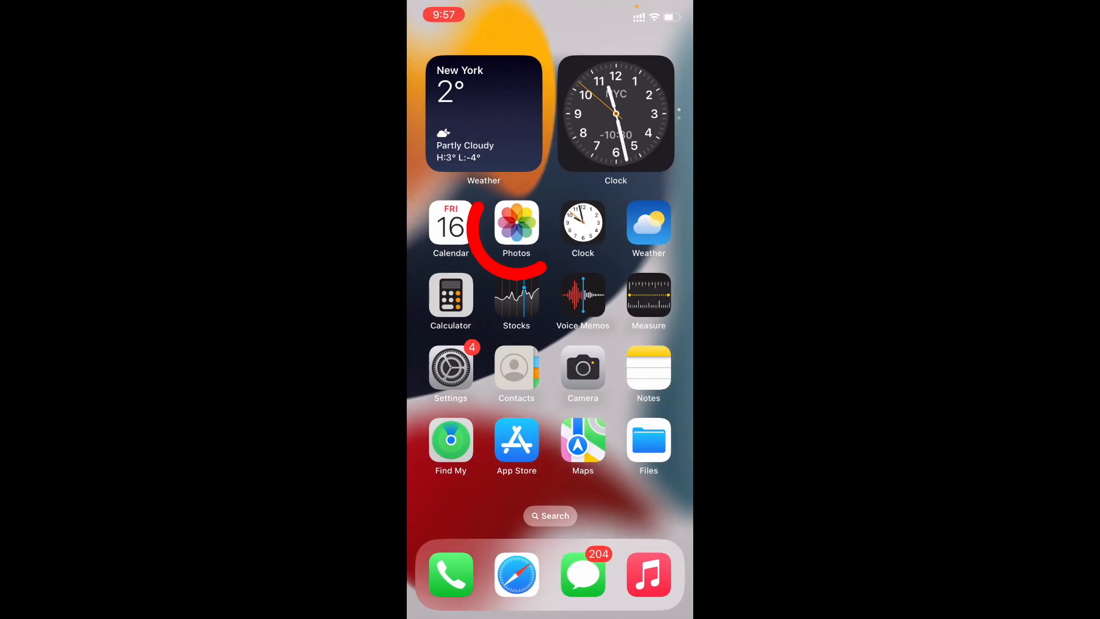
View the Recents album in Photos showing the newly saved video.
left_click(515, 225)
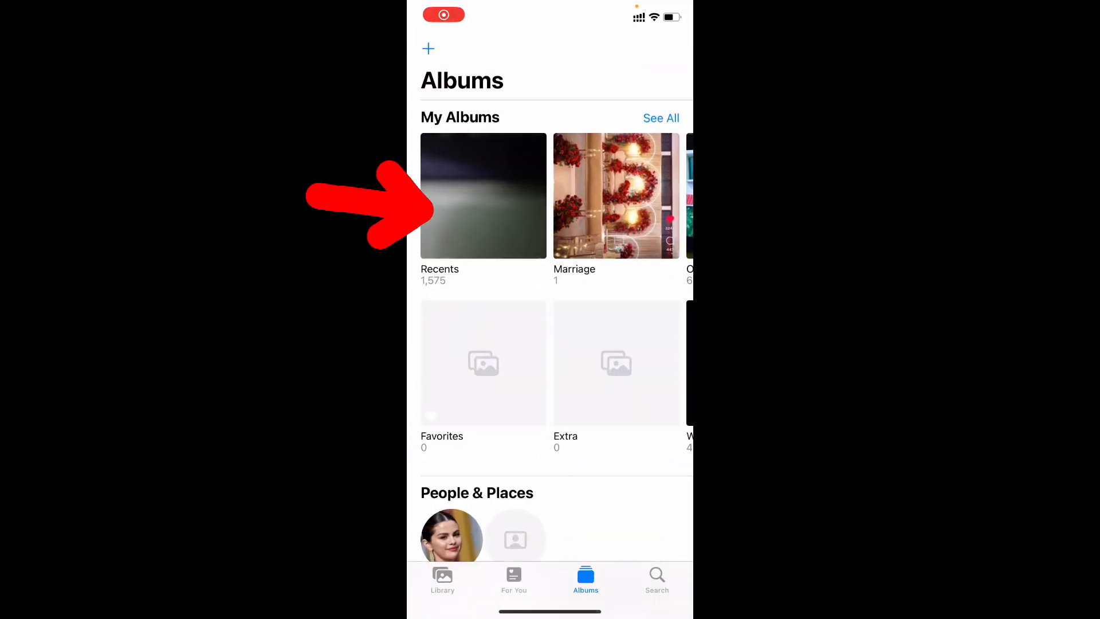
left_click(484, 195)
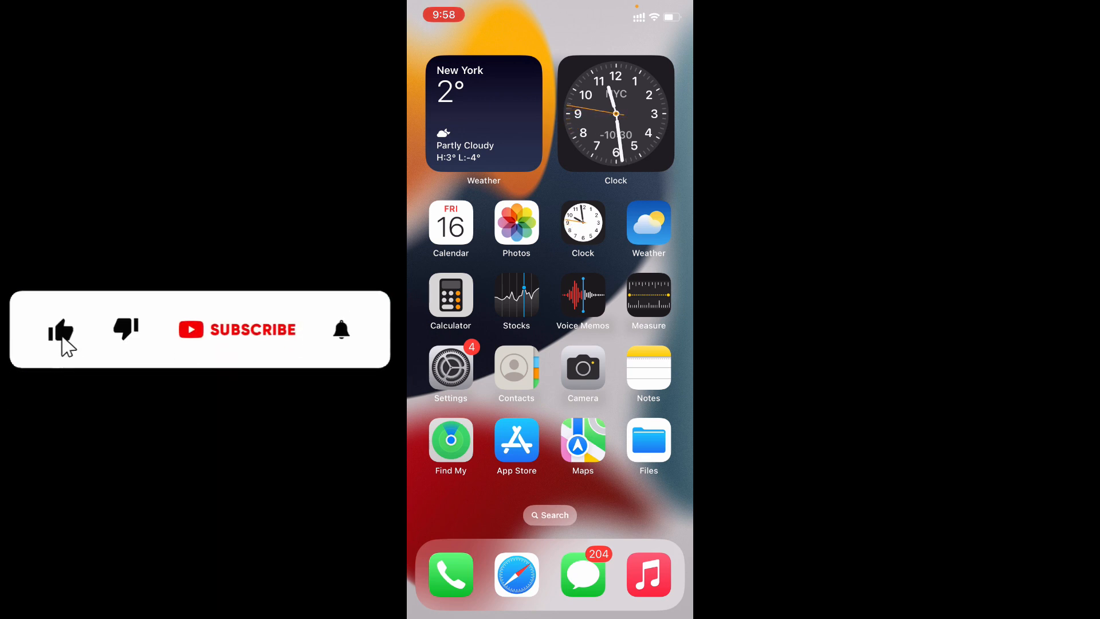
left_click(236, 330)
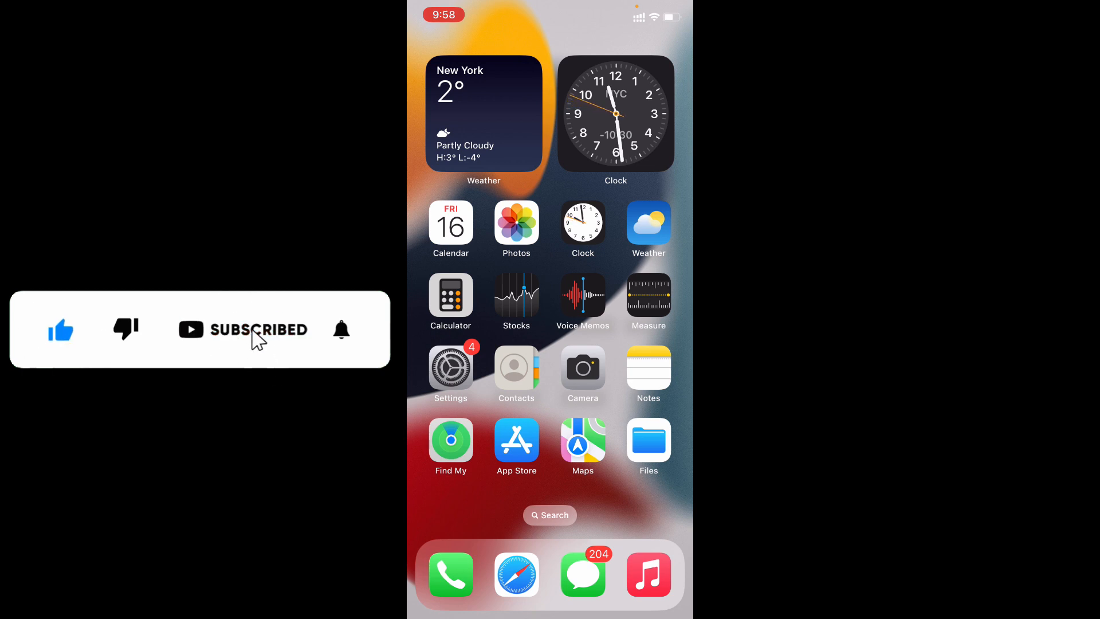